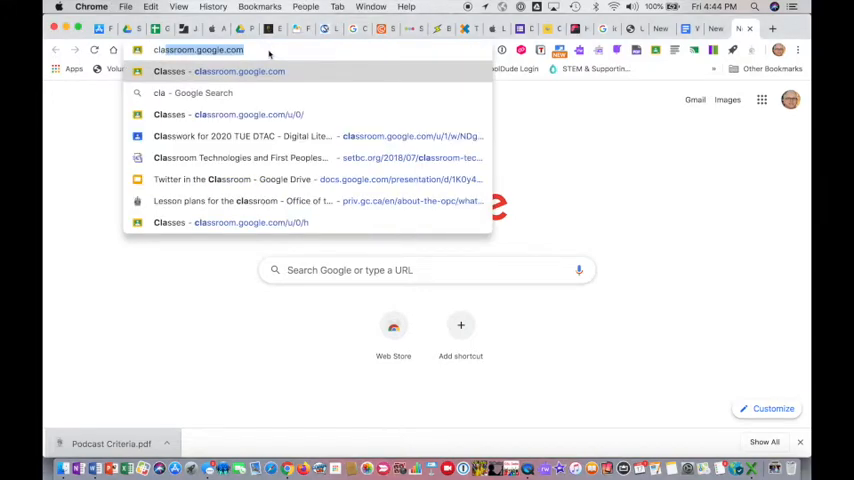
Step: Load classroom.google.com so the grid of class cards appears
{"action": "left_click", "coordinate": [228, 114]}
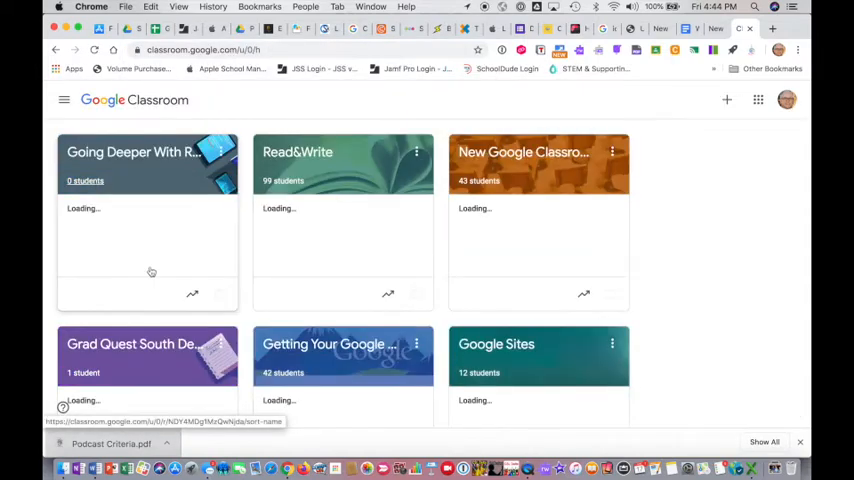
{"action": "scroll", "scroll_direction": "down", "scroll_amount": 3}
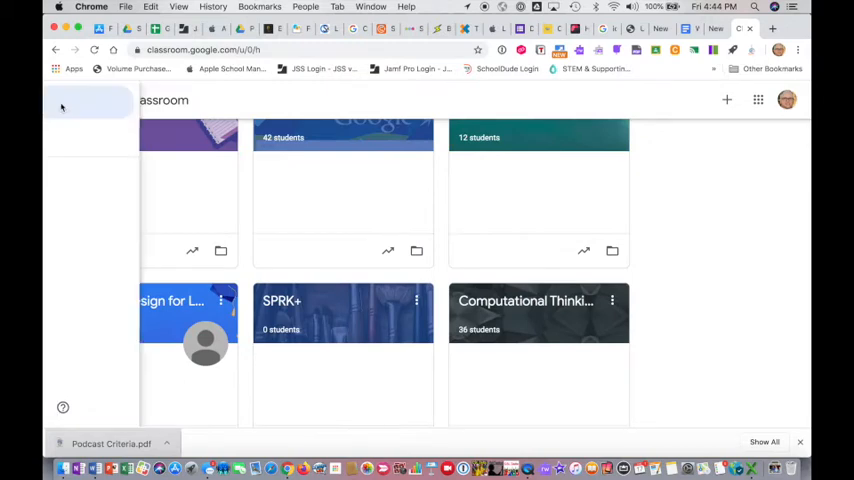
Step: Go to the Classwork of the Delta Interschool Film Festival class
{"action": "left_click", "coordinate": [62, 108]}
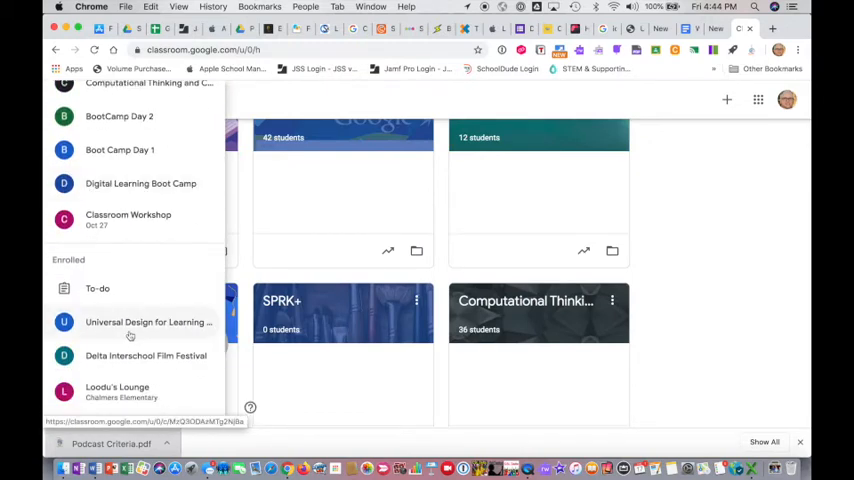
{"action": "left_click", "coordinate": [146, 356]}
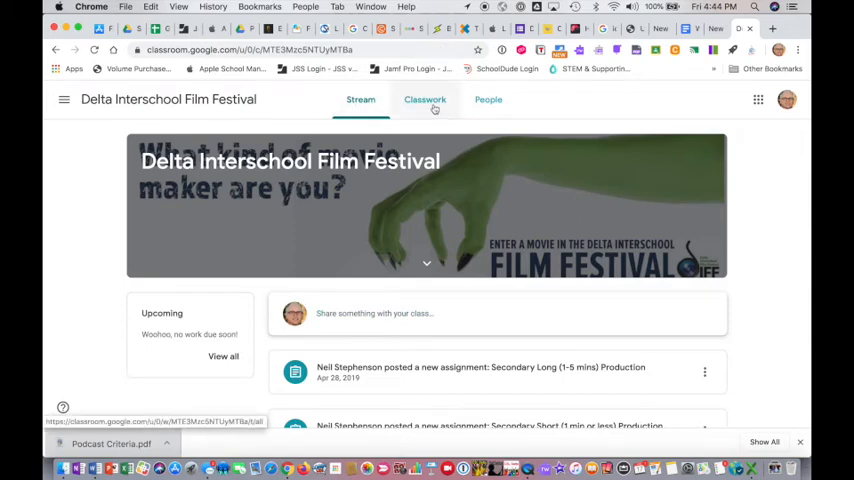
{"action": "left_click", "coordinate": [424, 100]}
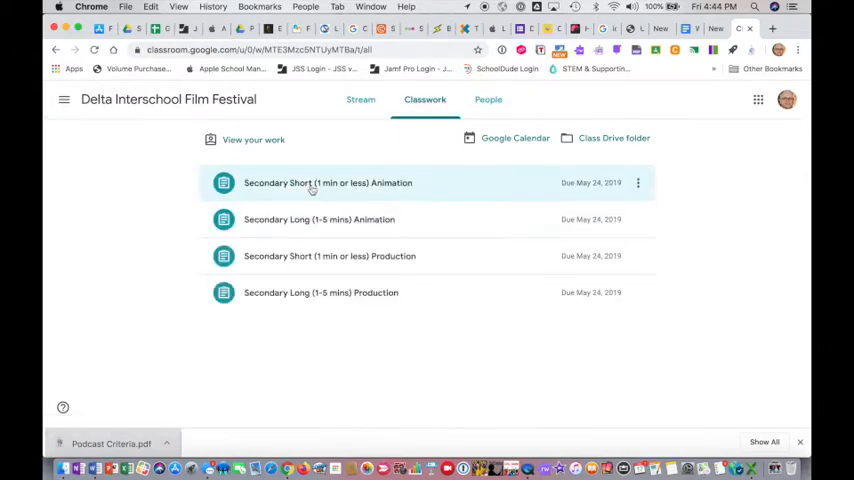
Step: View the full page of the Secondary Short (1 min or less) Animation assignment
{"action": "left_click", "coordinate": [328, 184]}
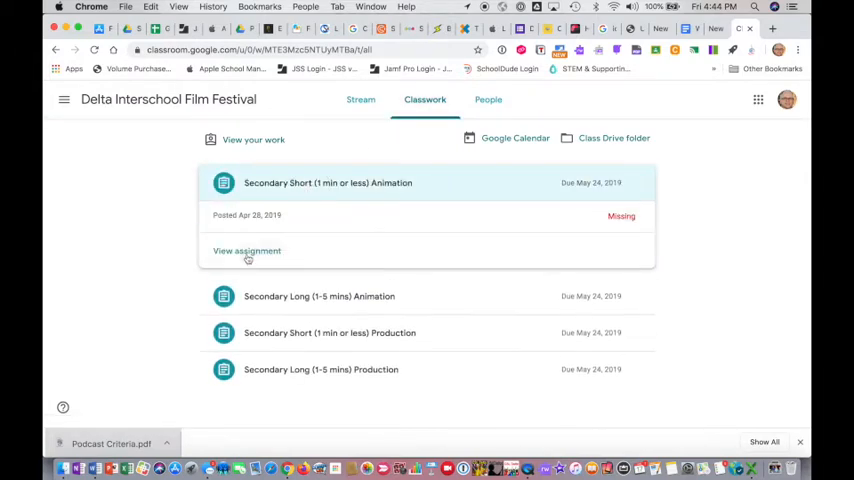
{"action": "left_click", "coordinate": [248, 252]}
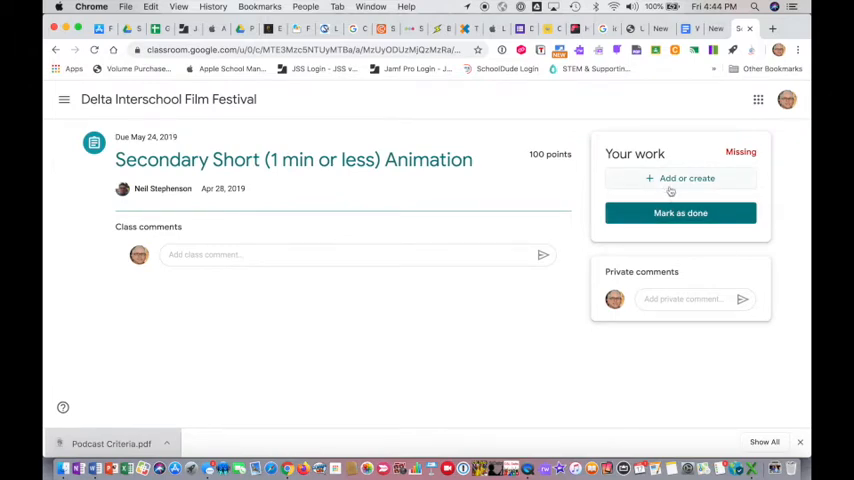
Step: Add the Untitled document from My Drive > Digital Media Arts/Design to Your work
{"action": "left_click", "coordinate": [680, 178]}
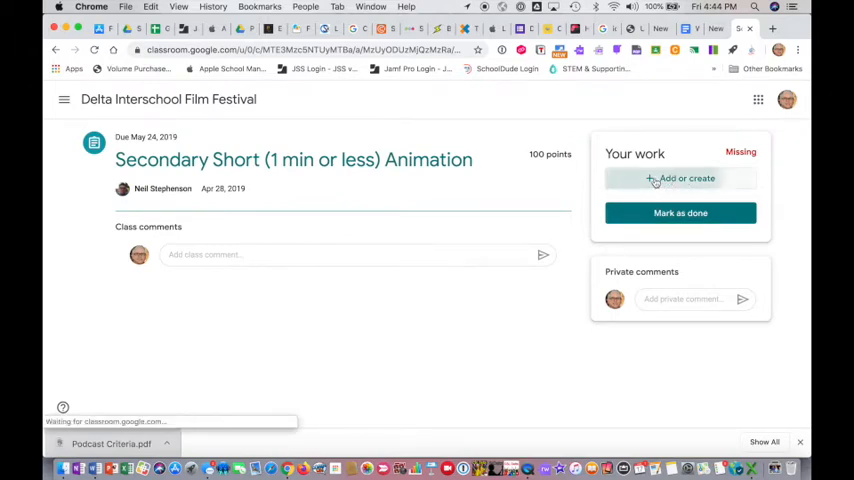
{"action": "left_click", "coordinate": [680, 178]}
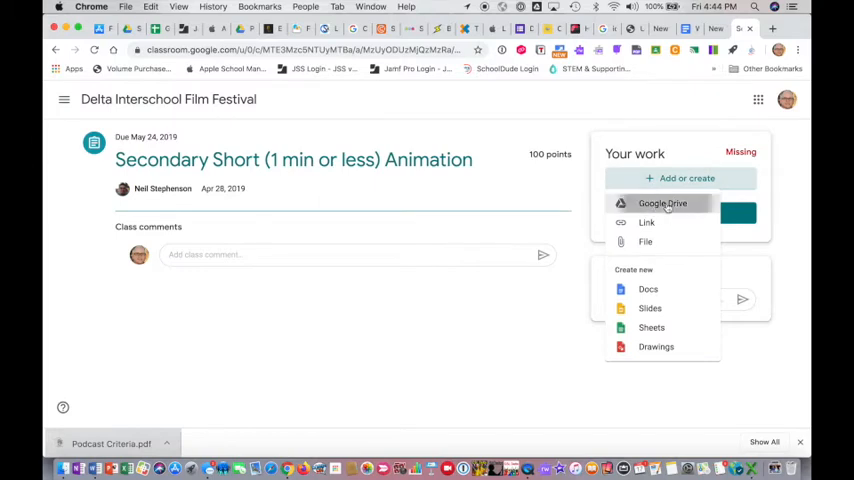
{"action": "left_click", "coordinate": [662, 204]}
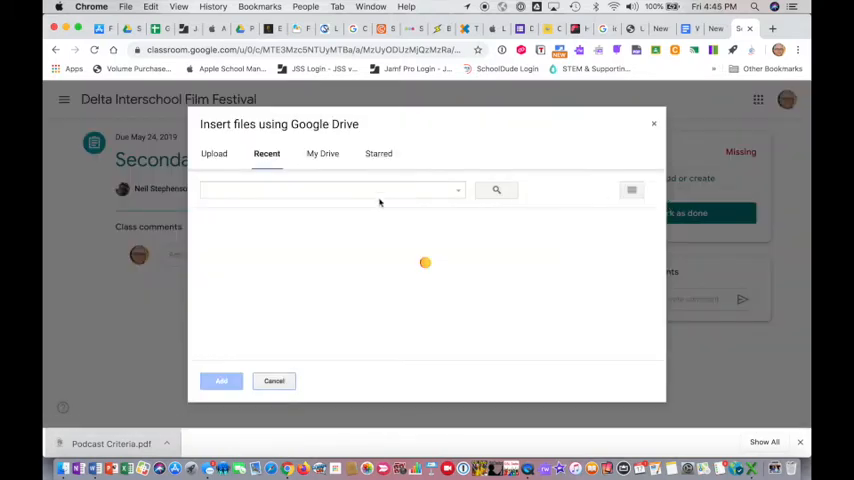
{"action": "left_click", "coordinate": [322, 152]}
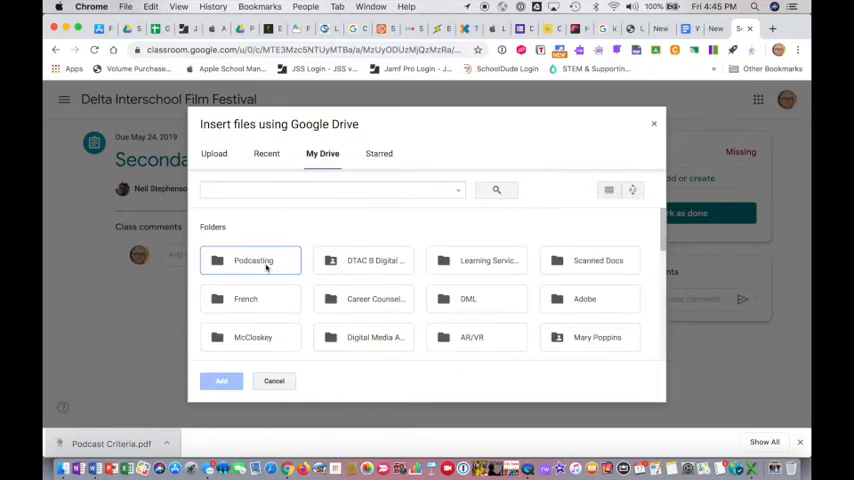
{"action": "mouse_move", "coordinate": [356, 344]}
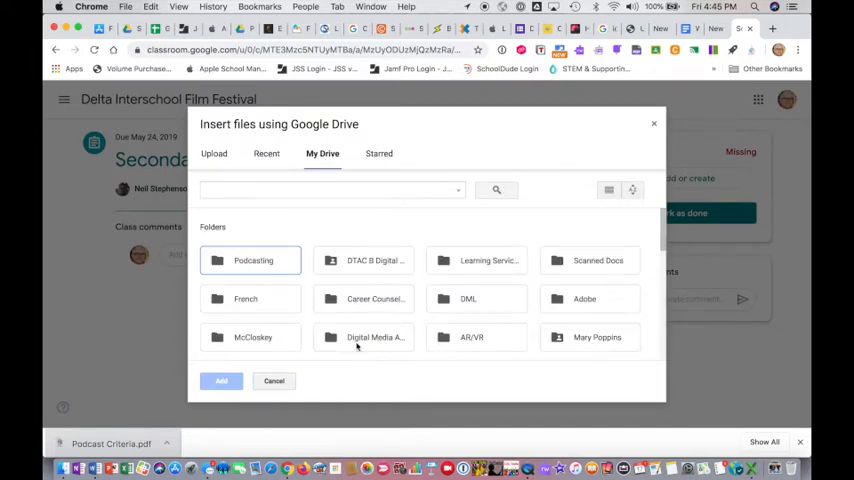
{"action": "mouse_move", "coordinate": [328, 348]}
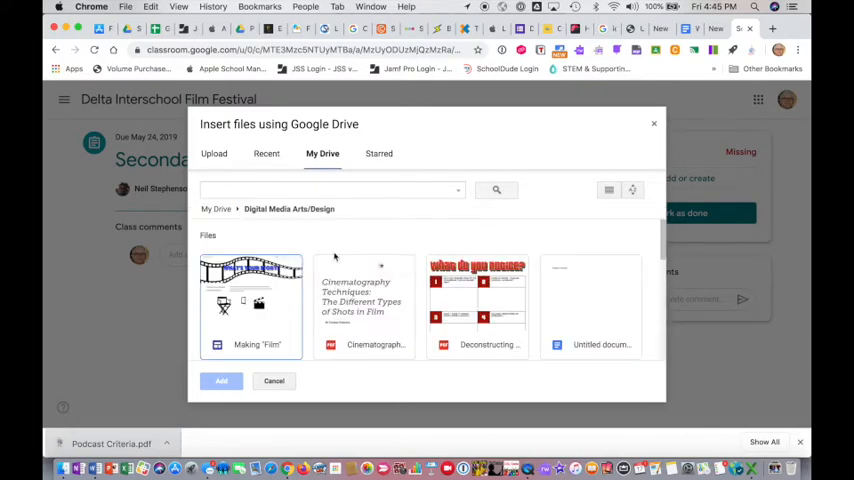
{"action": "scroll", "scroll_direction": "down", "scroll_amount": 3}
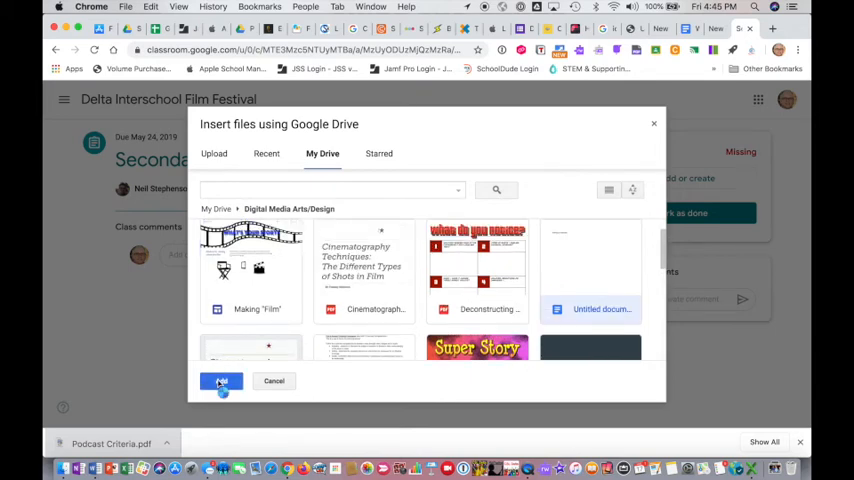
{"action": "left_click", "coordinate": [220, 380]}
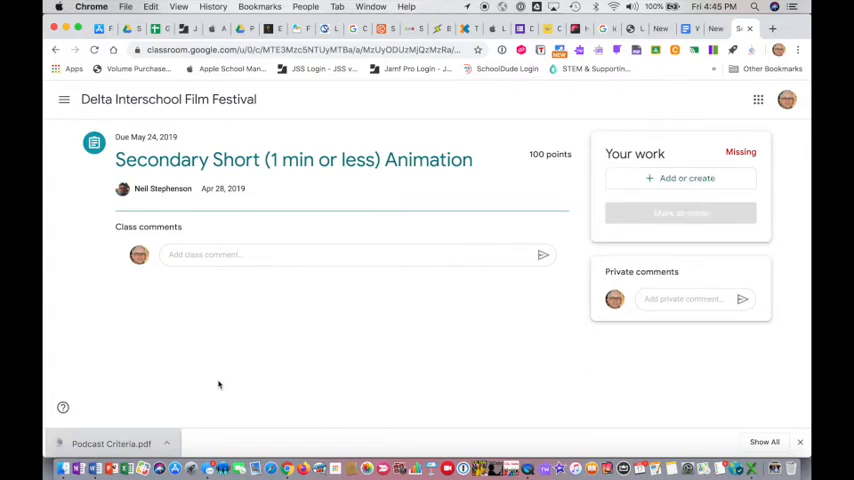
Step: Start adding another file by choosing File upload under Add or create
{"action": "left_click", "coordinate": [688, 178]}
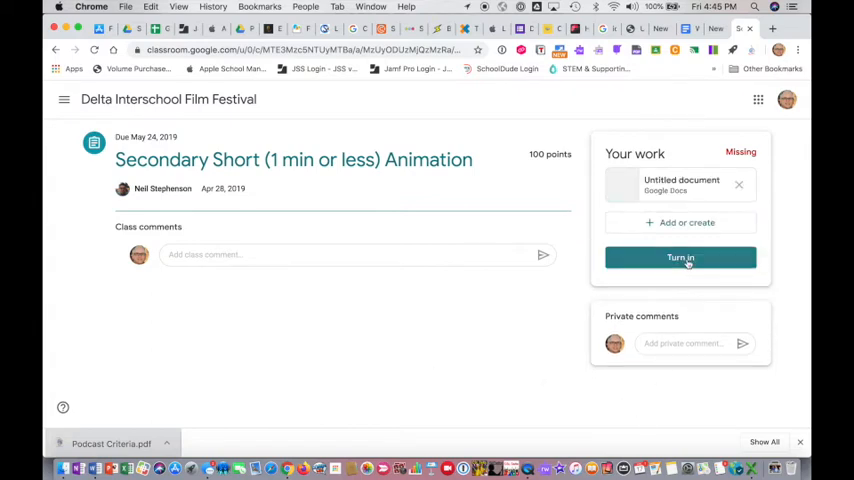
{"action": "left_click", "coordinate": [688, 222]}
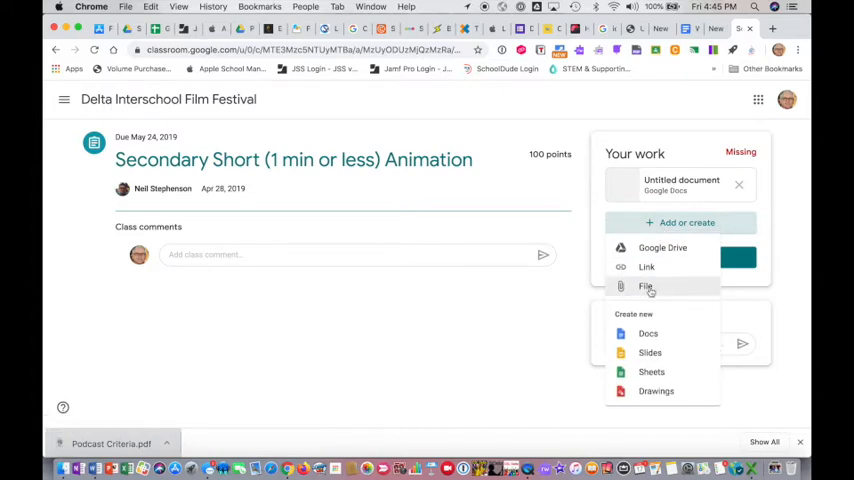
{"action": "left_click", "coordinate": [644, 286]}
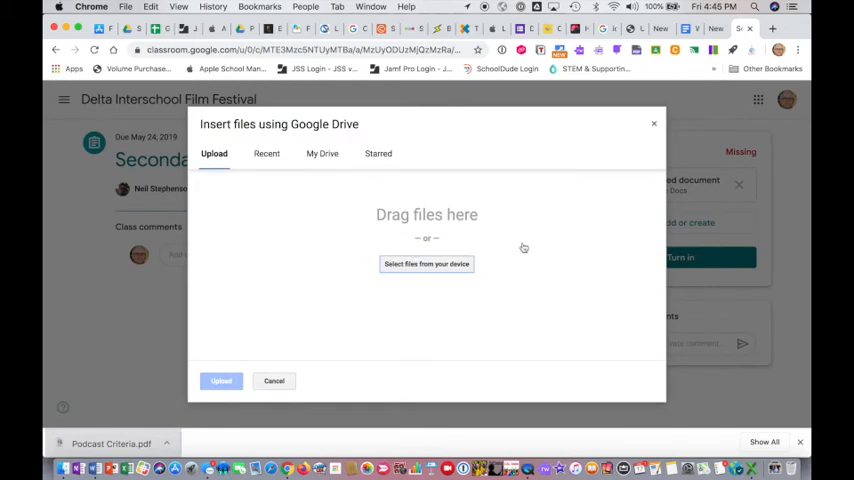
{"action": "mouse_move", "coordinate": [414, 264]}
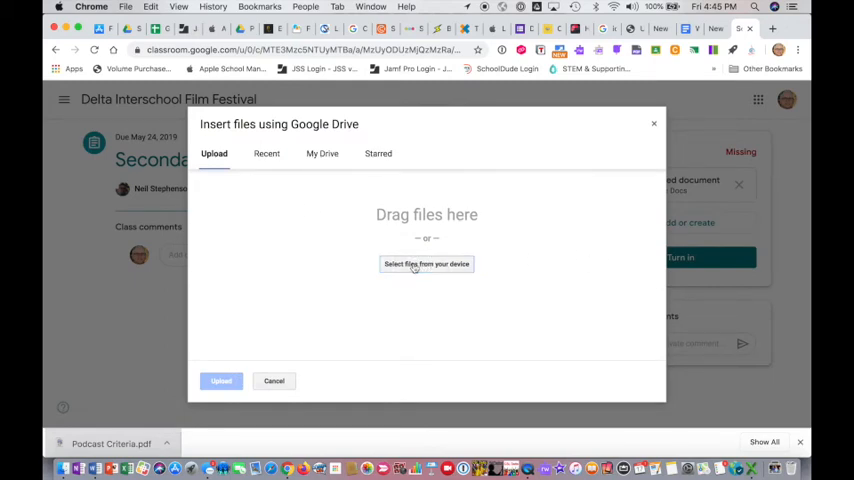
Step: Upload GAFE FAQ.docx from the Desktop so it joins the Untitled document under Your work
{"action": "left_click", "coordinate": [426, 264]}
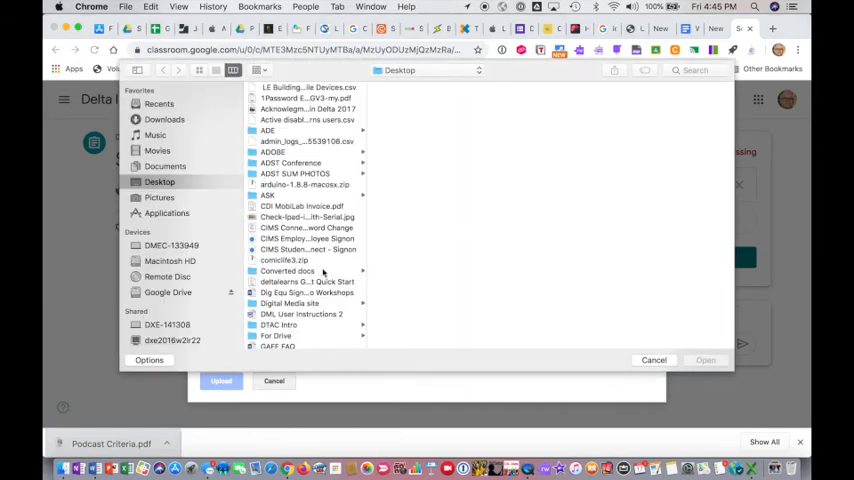
{"action": "left_click", "coordinate": [276, 292]}
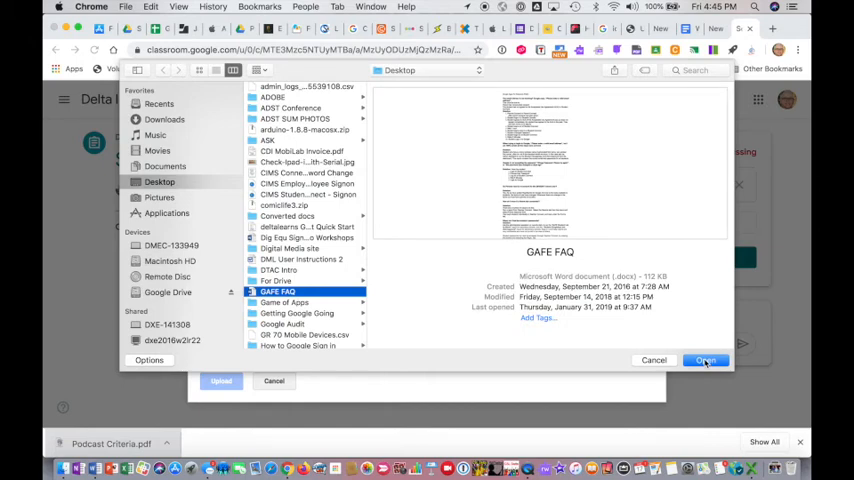
{"action": "left_click", "coordinate": [704, 360]}
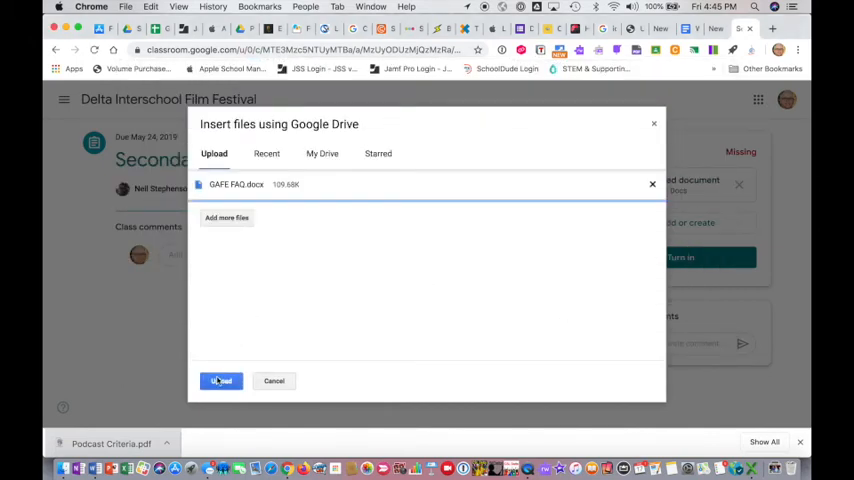
{"action": "left_click", "coordinate": [220, 380]}
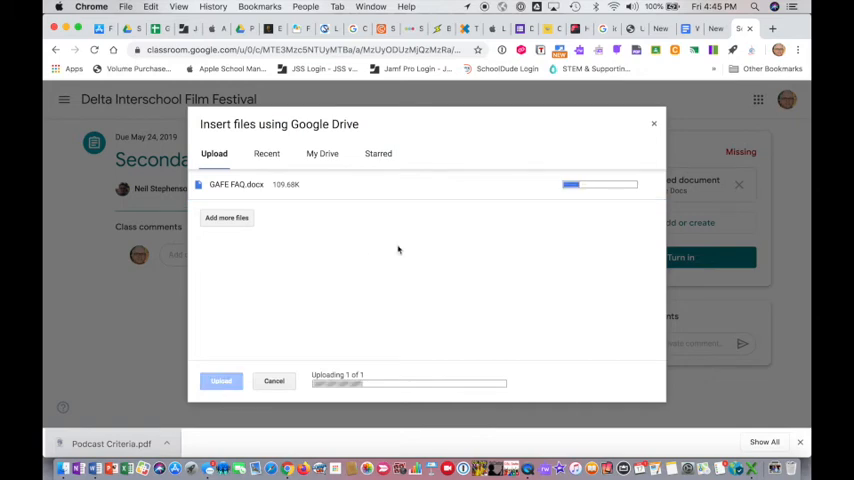
{"action": "left_click", "coordinate": [220, 380]}
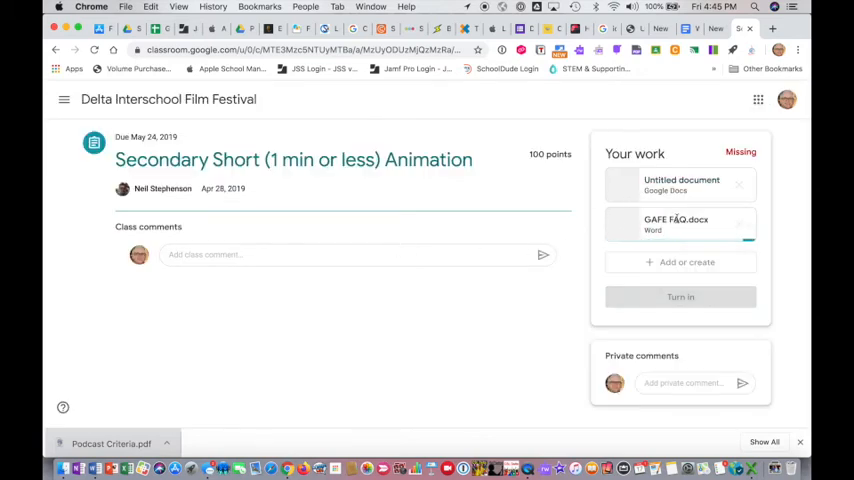
{"action": "mouse_move", "coordinate": [680, 296]}
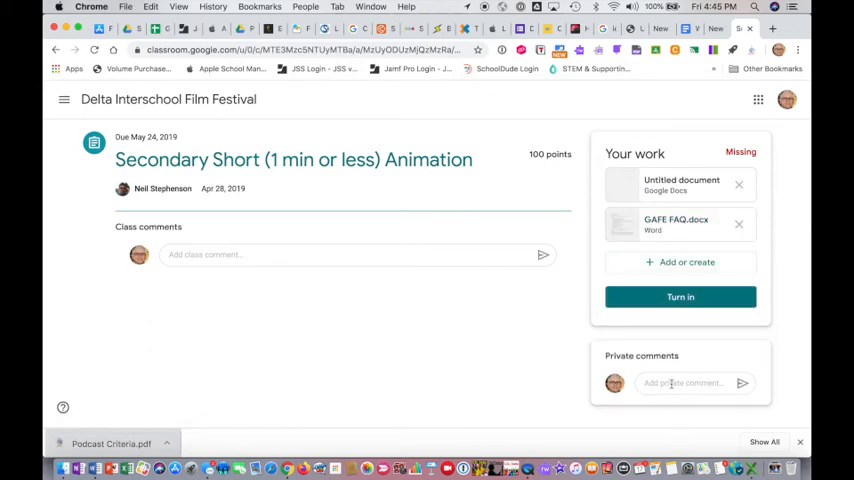
{"action": "mouse_move", "coordinate": [680, 336]}
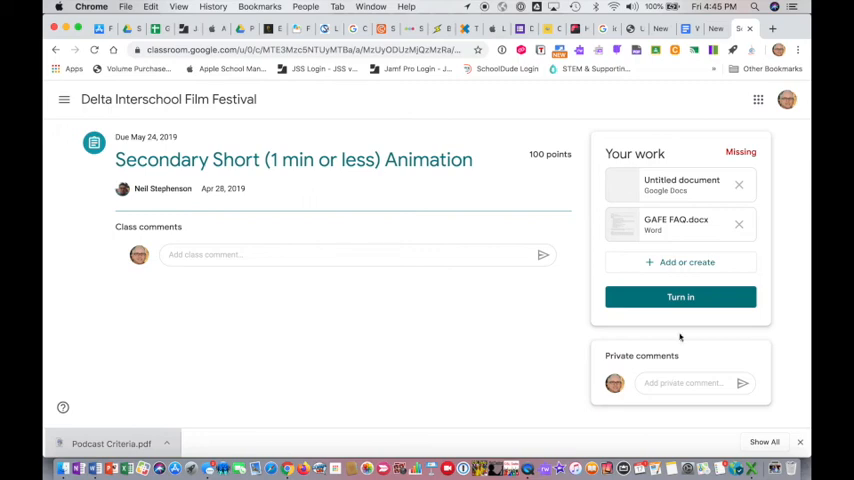